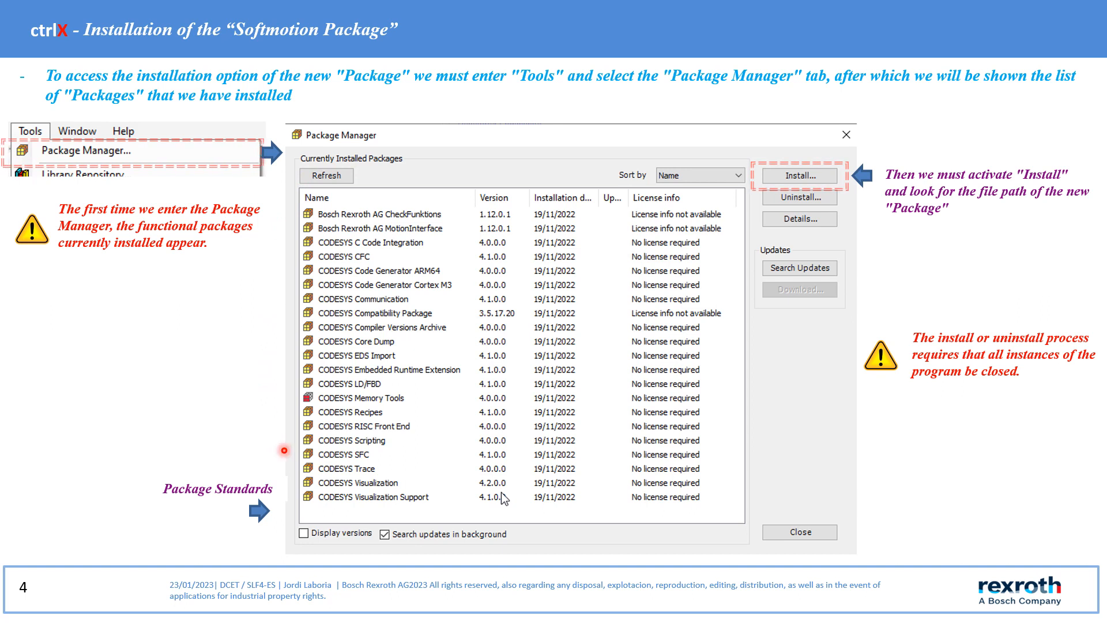
mouse_move(521, 309)
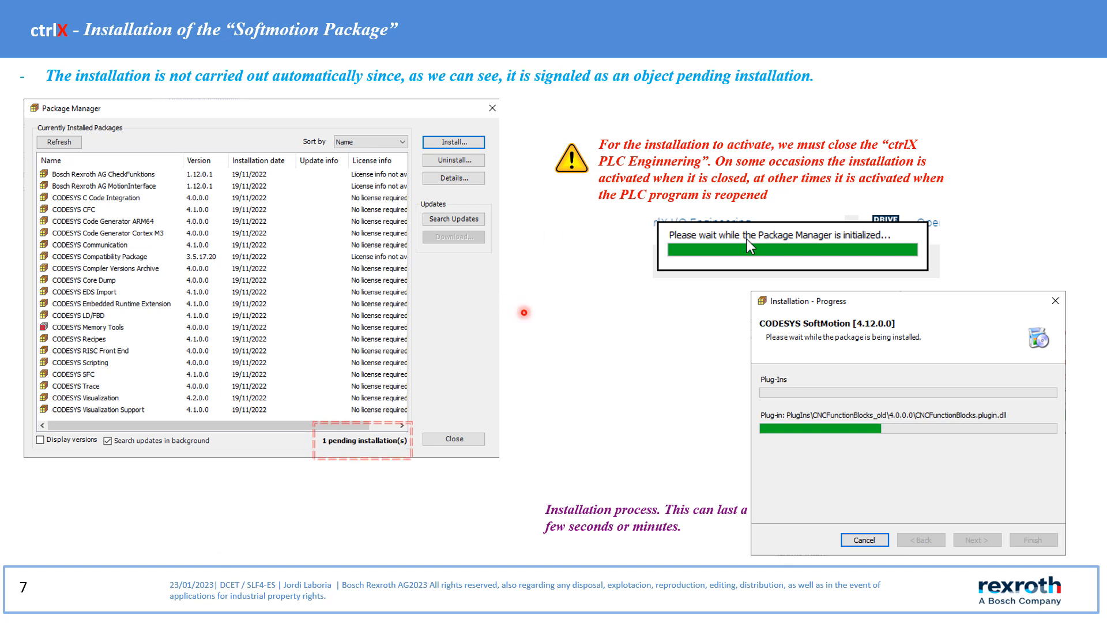
mouse_move(808, 165)
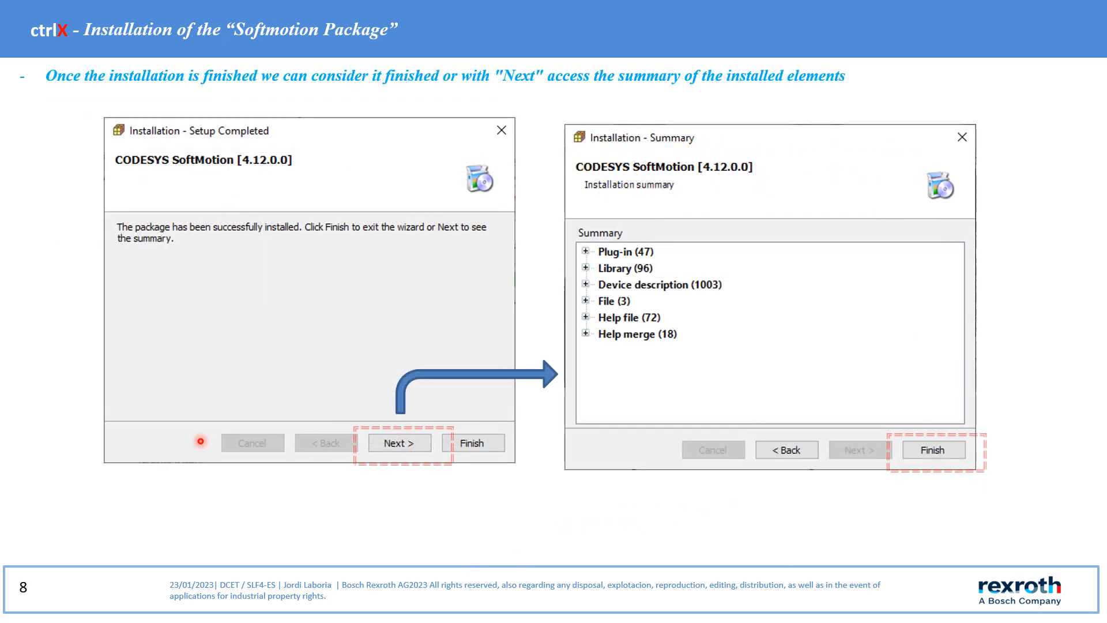
mouse_move(420, 333)
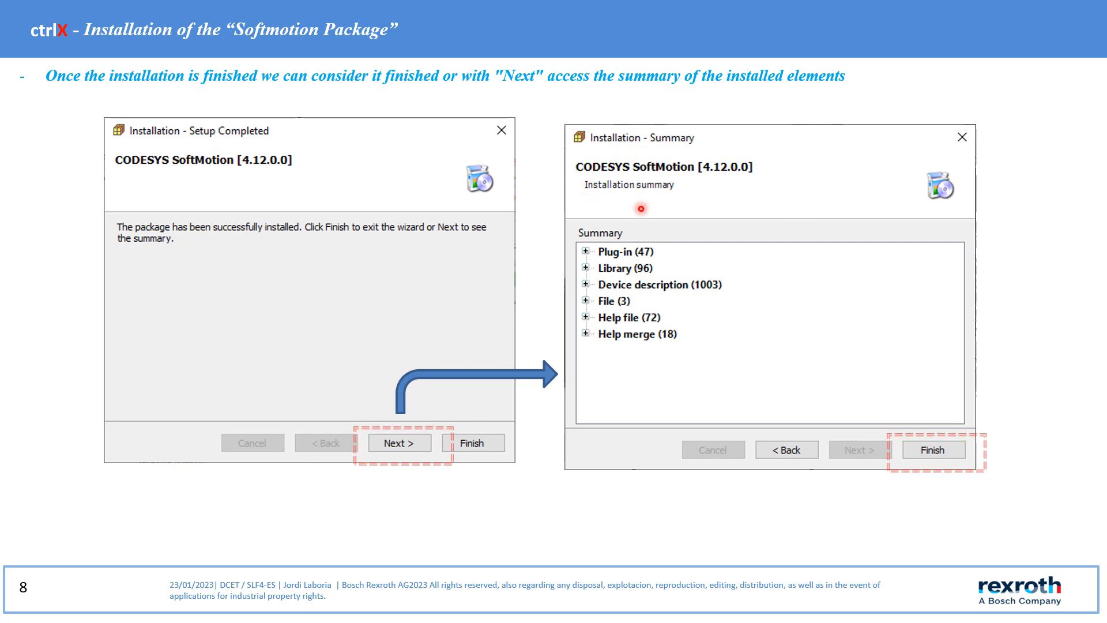
mouse_move(660, 356)
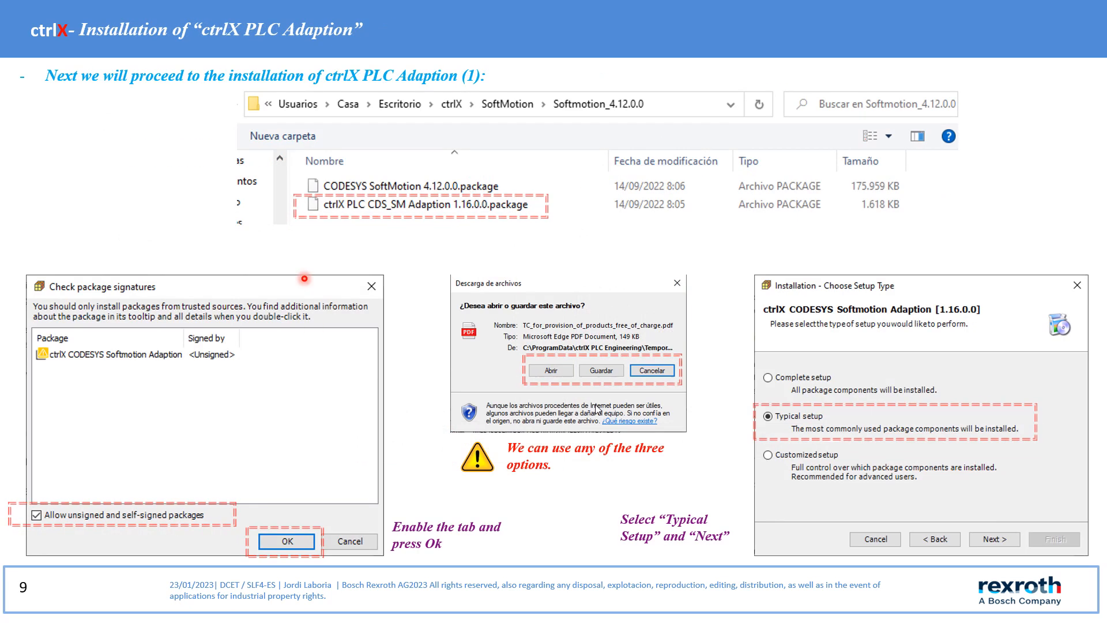
mouse_move(119, 121)
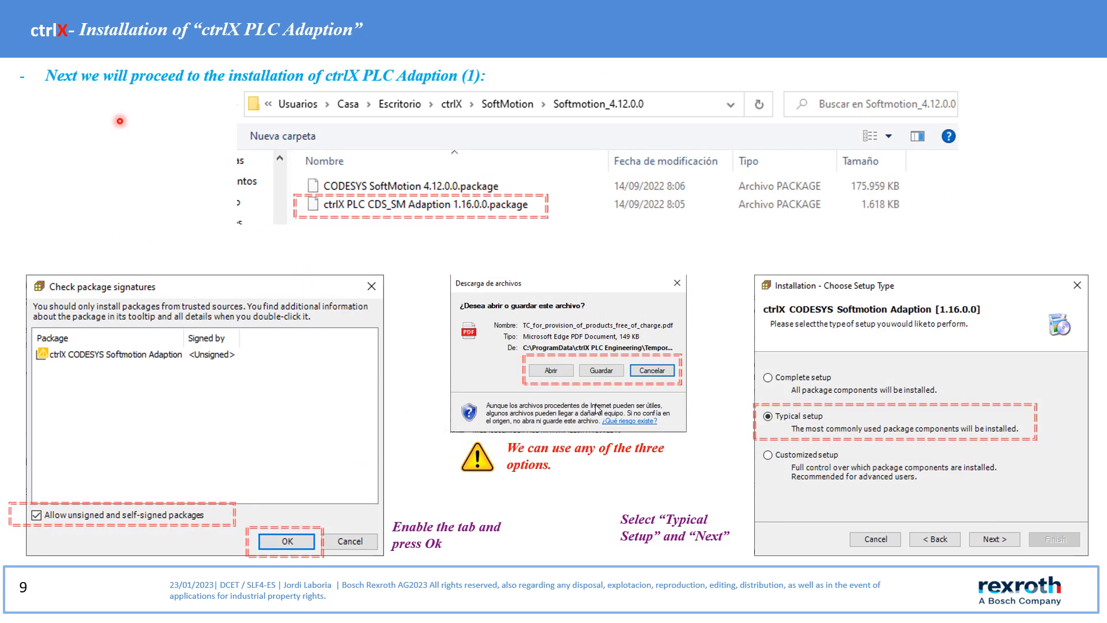
mouse_move(392, 228)
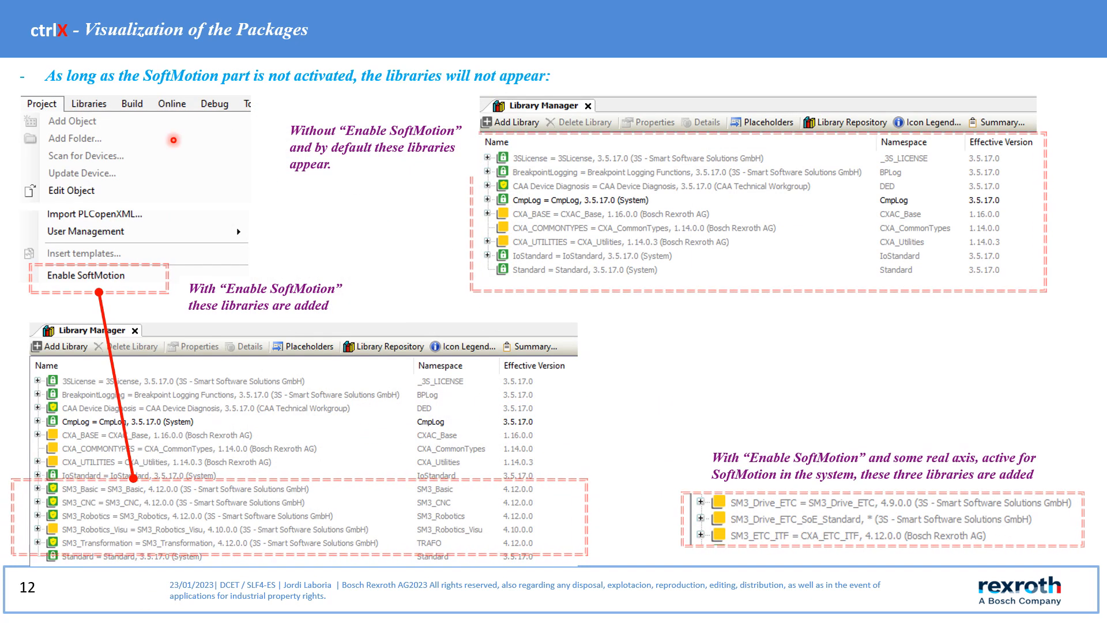
mouse_move(359, 94)
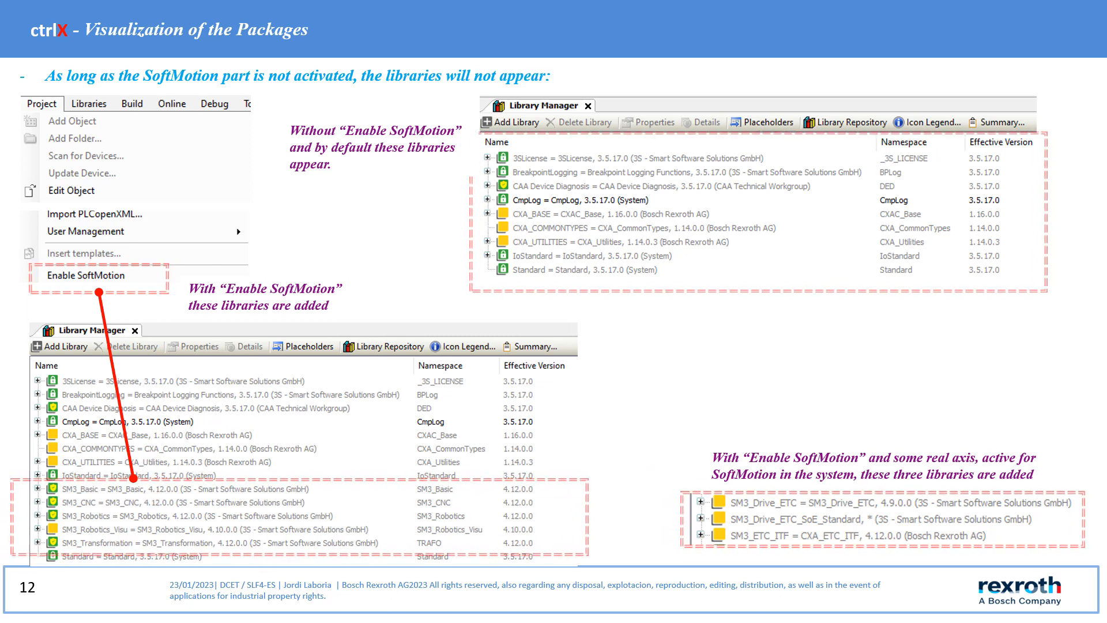
key(Right)
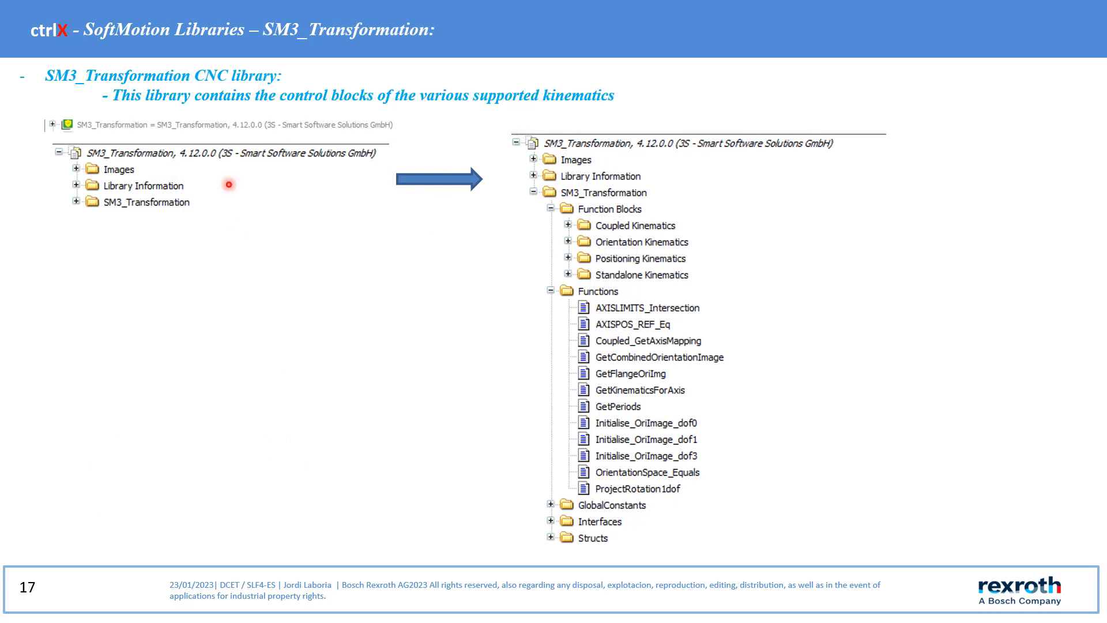
mouse_move(276, 96)
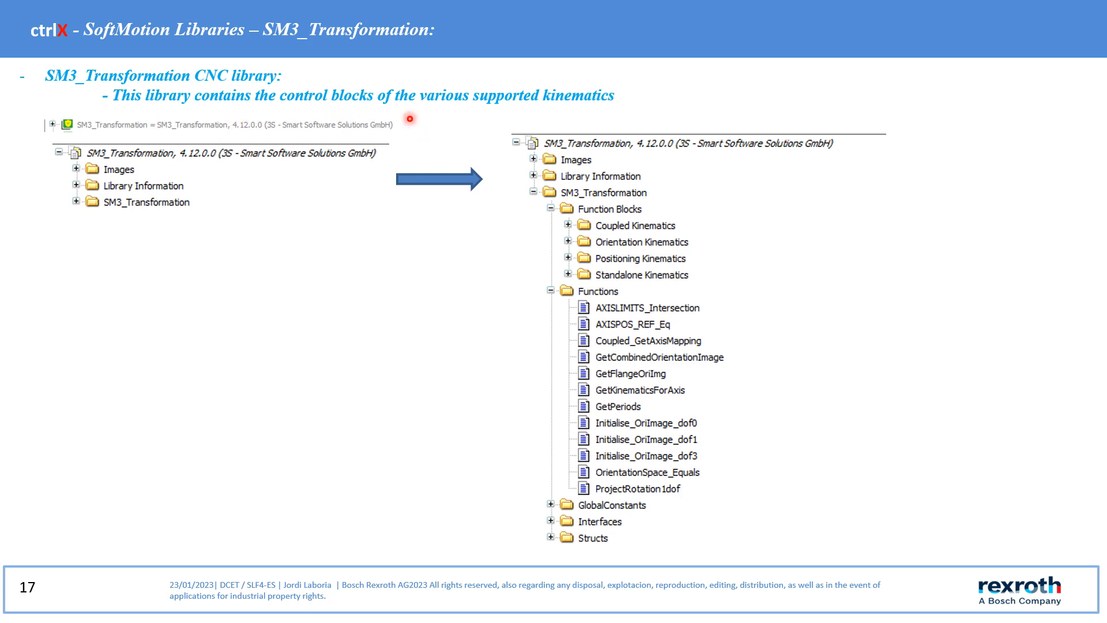
mouse_move(492, 269)
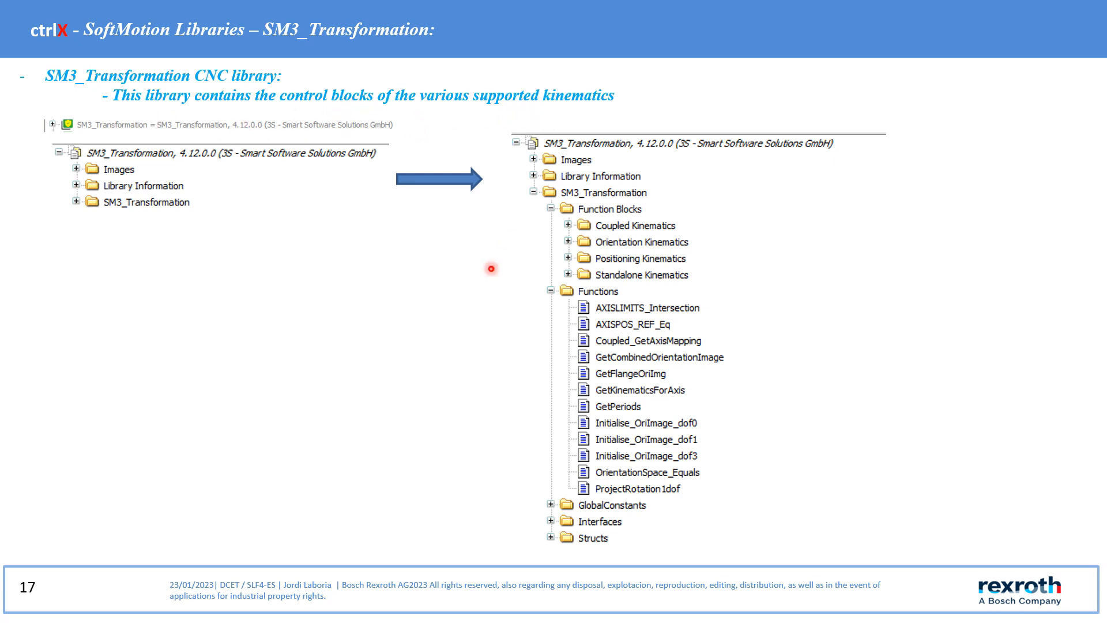
mouse_move(455, 498)
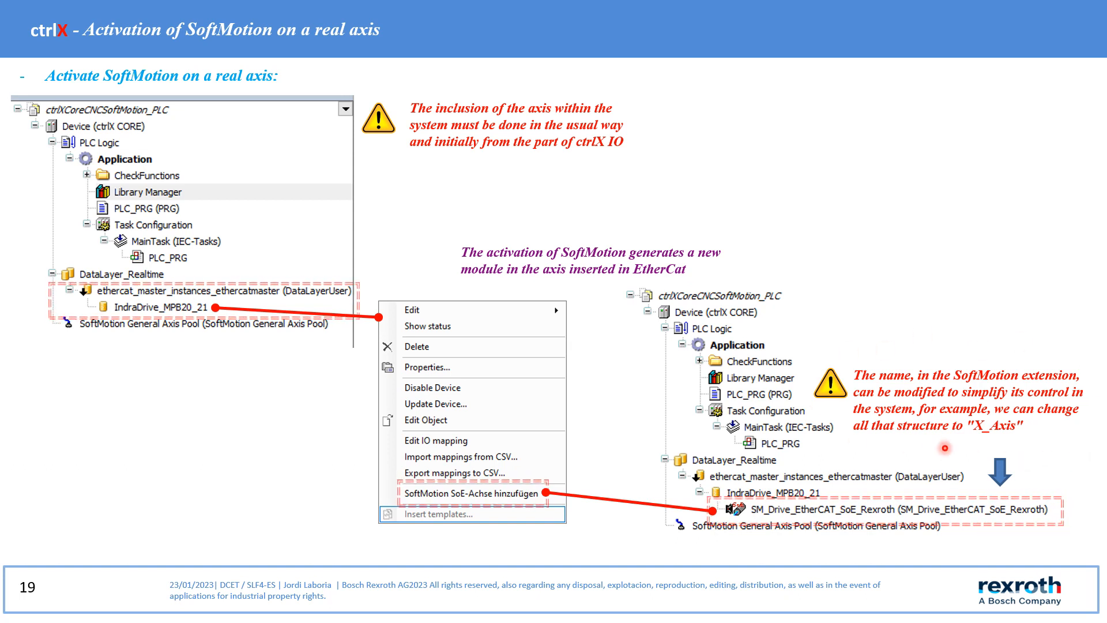
mouse_move(604, 432)
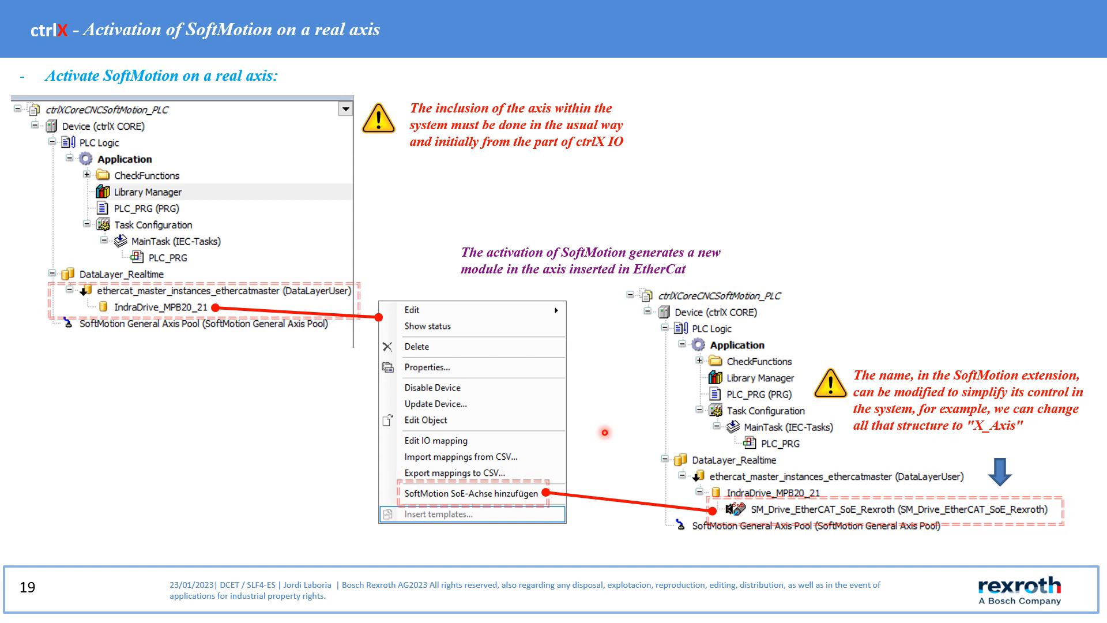